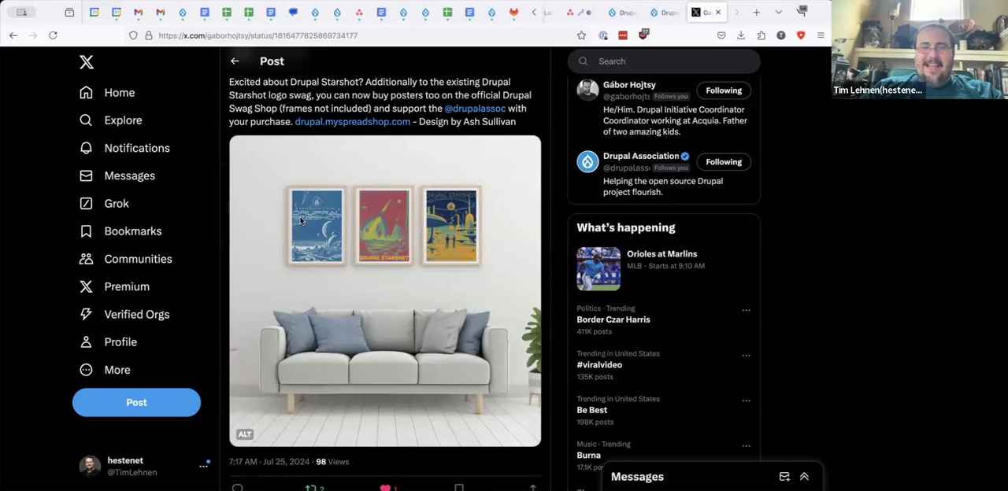
mouse_move(504, 132)
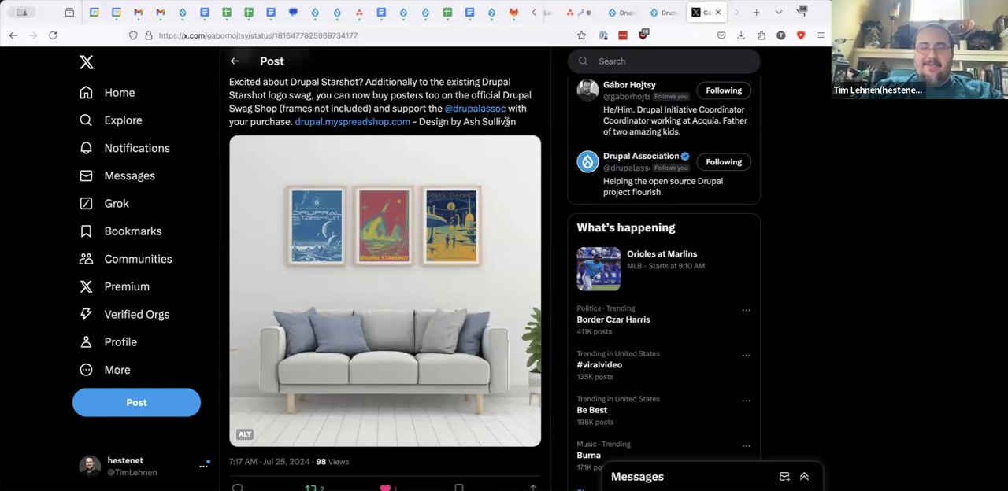
mouse_move(290, 195)
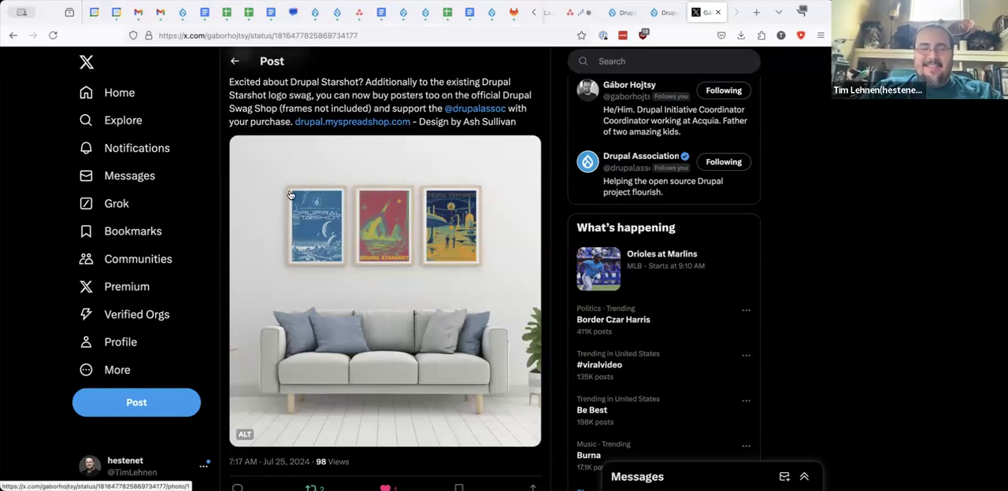